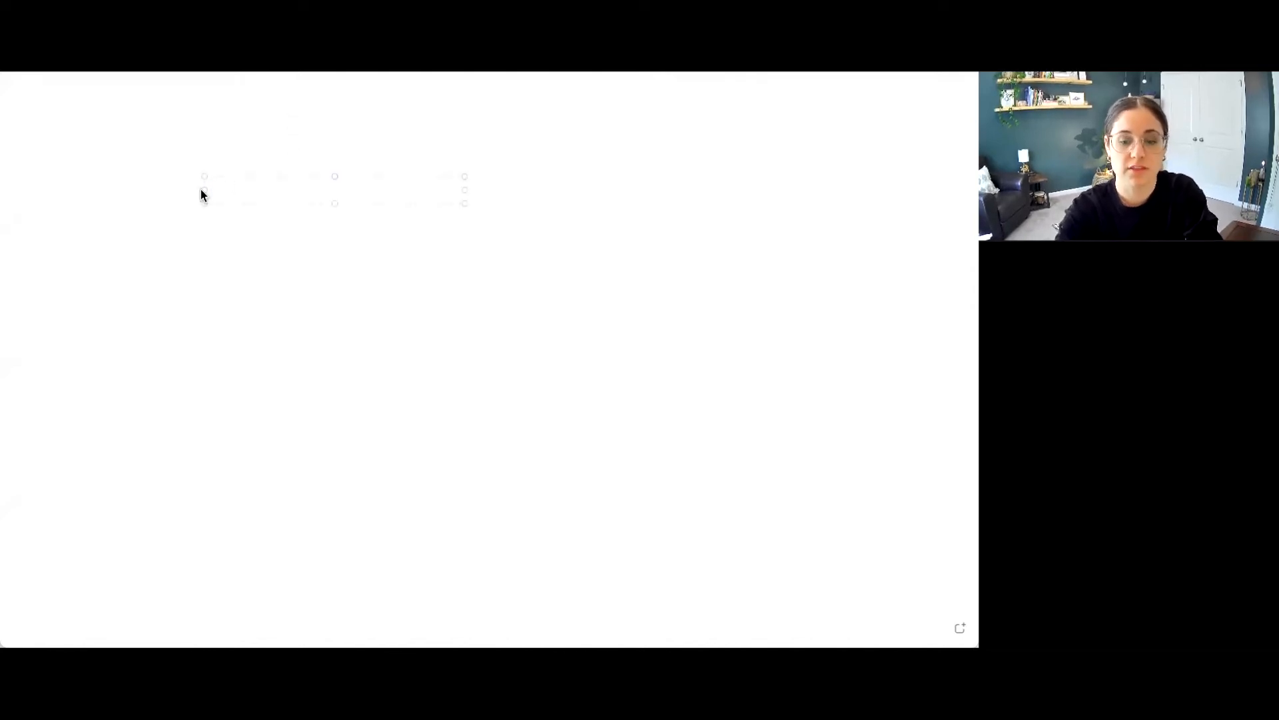
# Step: Add blue notes 'Unconditioned' with reflex, unlearned and 'conditioned' with paired, learned, ABC
pyautogui.write('Unconditioned')
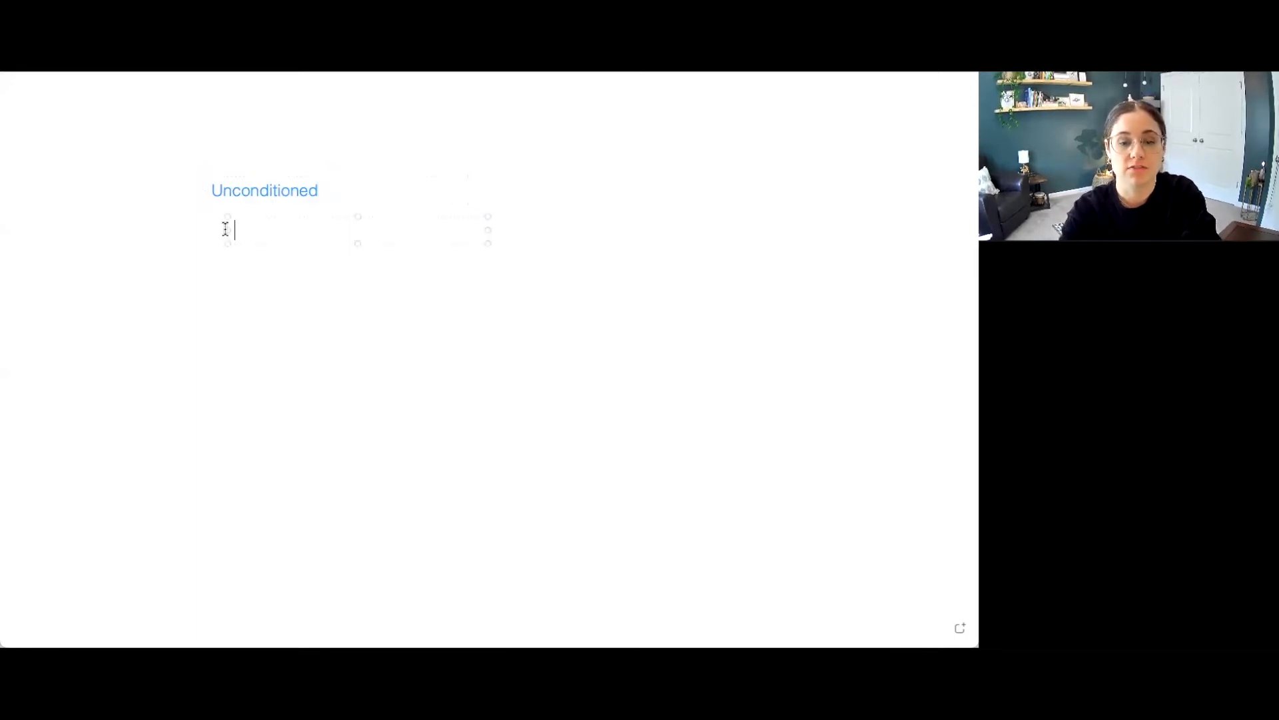
pyautogui.write('reflex')
pyautogui.write('conditioned')
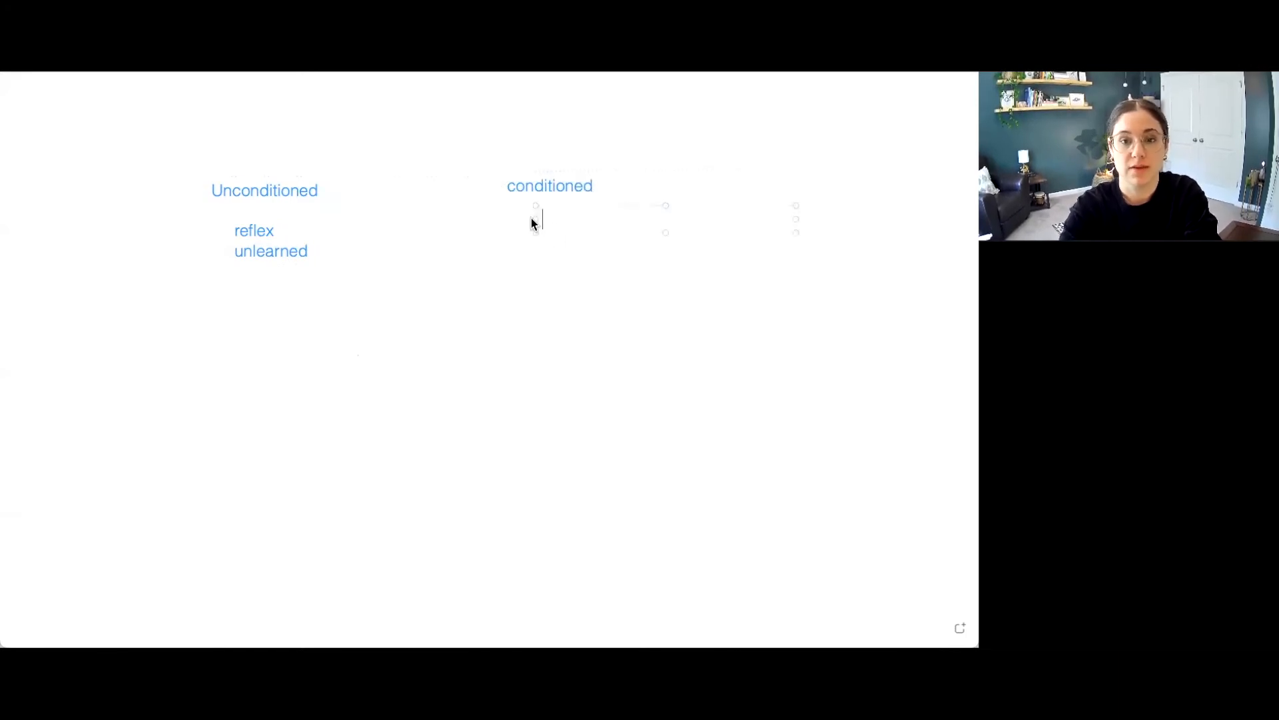
pyautogui.write('paired')
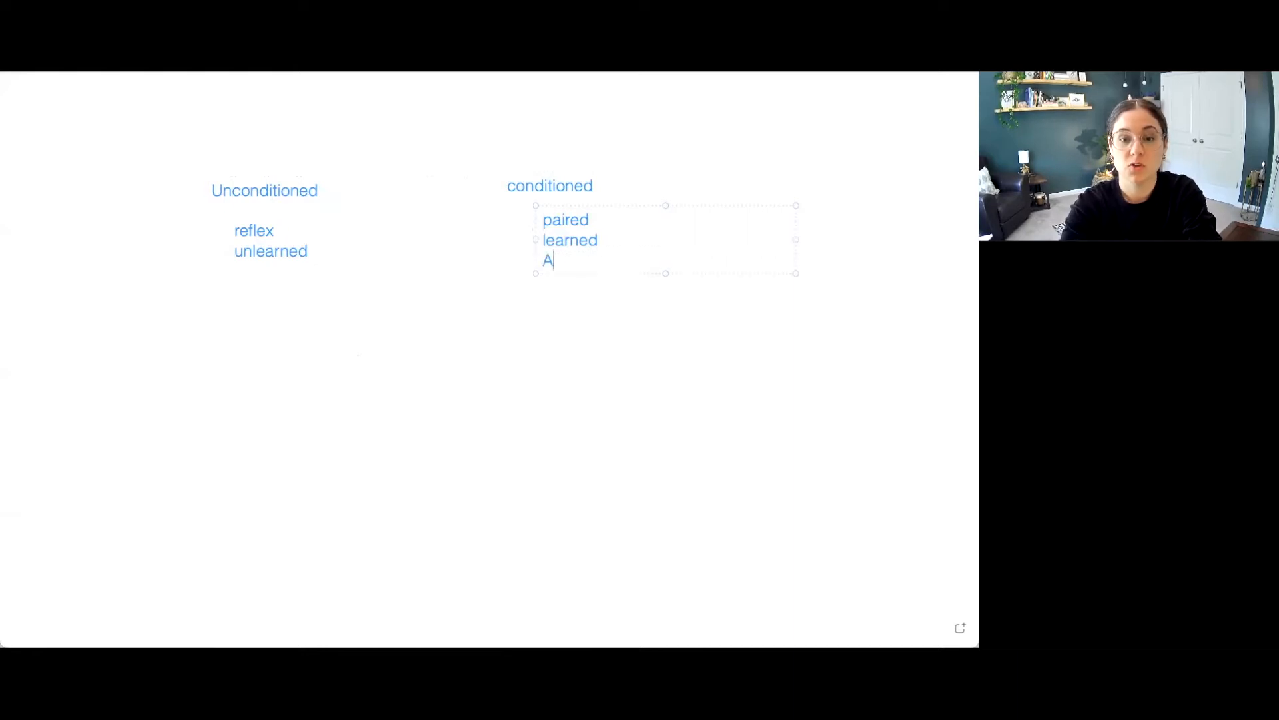
pyautogui.write('BC')
pyautogui.write('Mo')
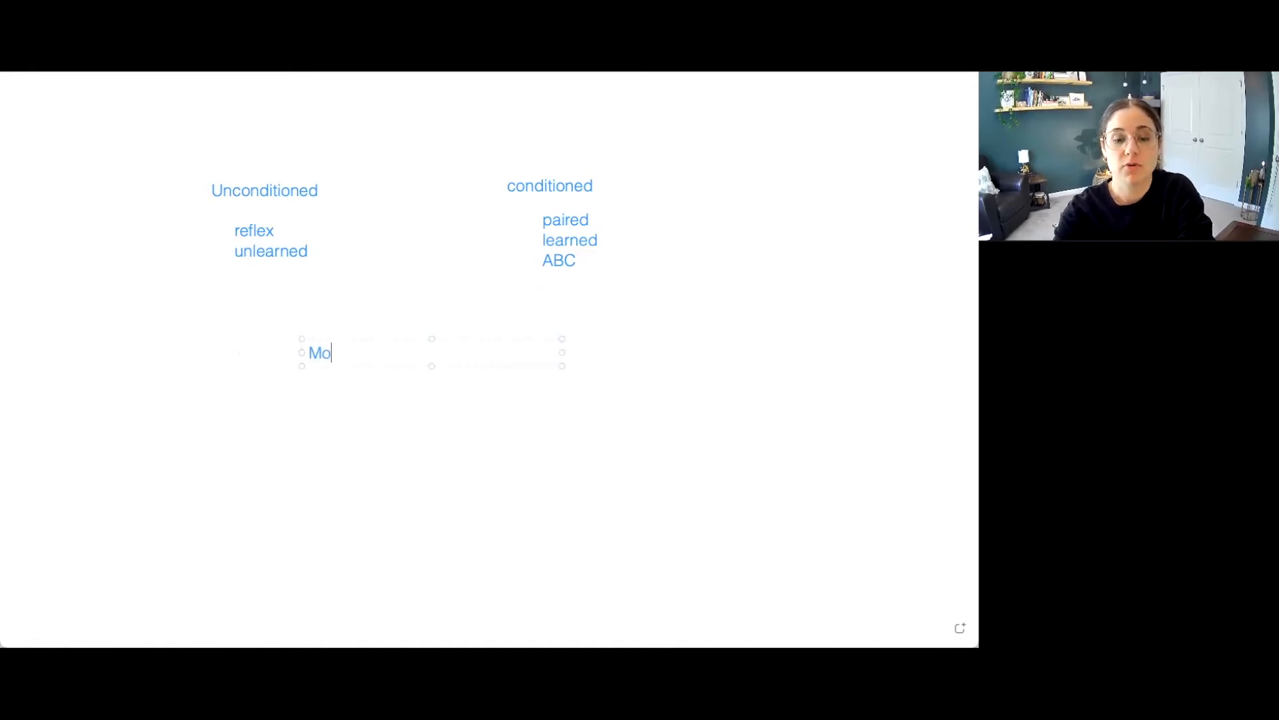
# Step: Add the heading 'Motivating operation' with 'MO' beneath it
pyautogui.write('tiva')
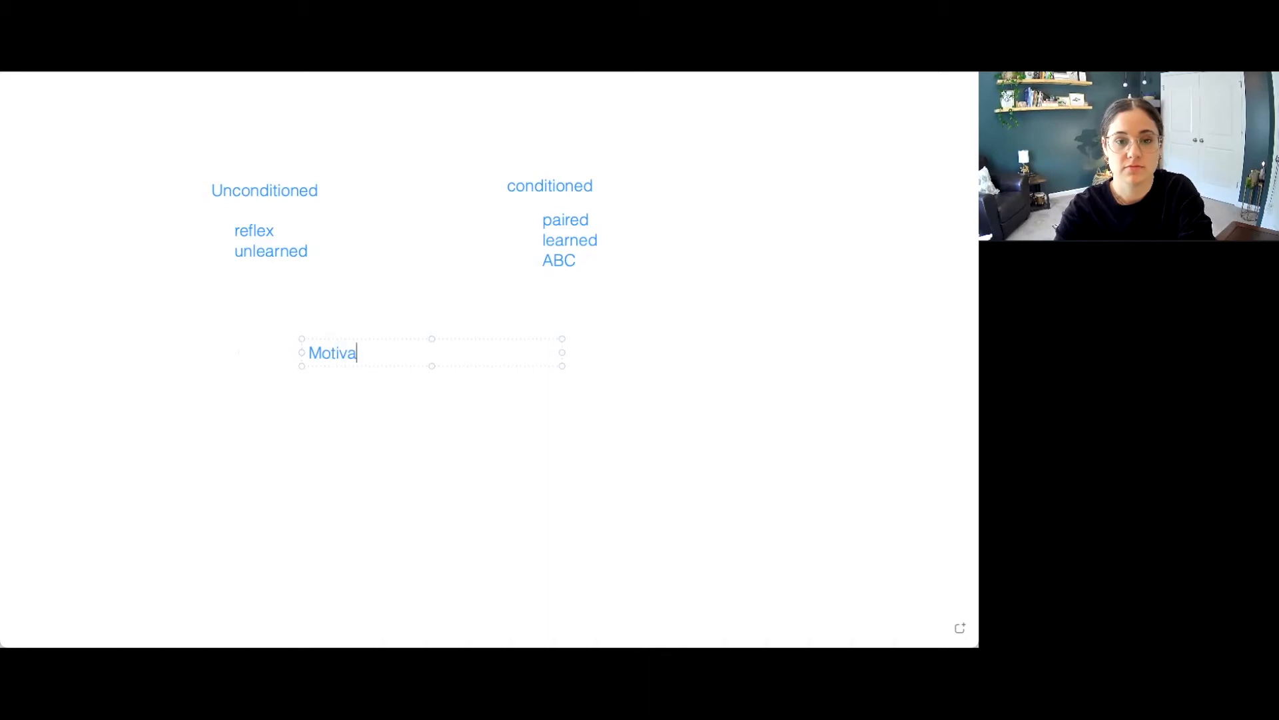
pyautogui.write('ting operation')
pyautogui.write('M')
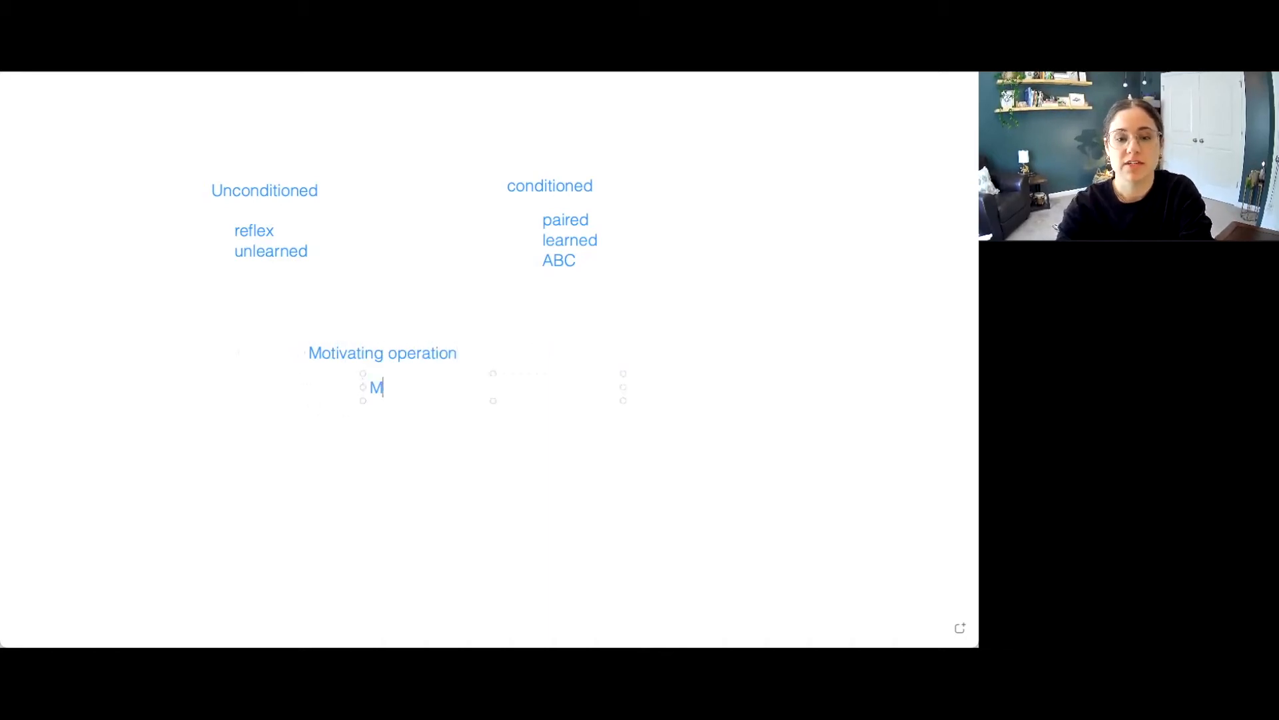
pyautogui.write('O')
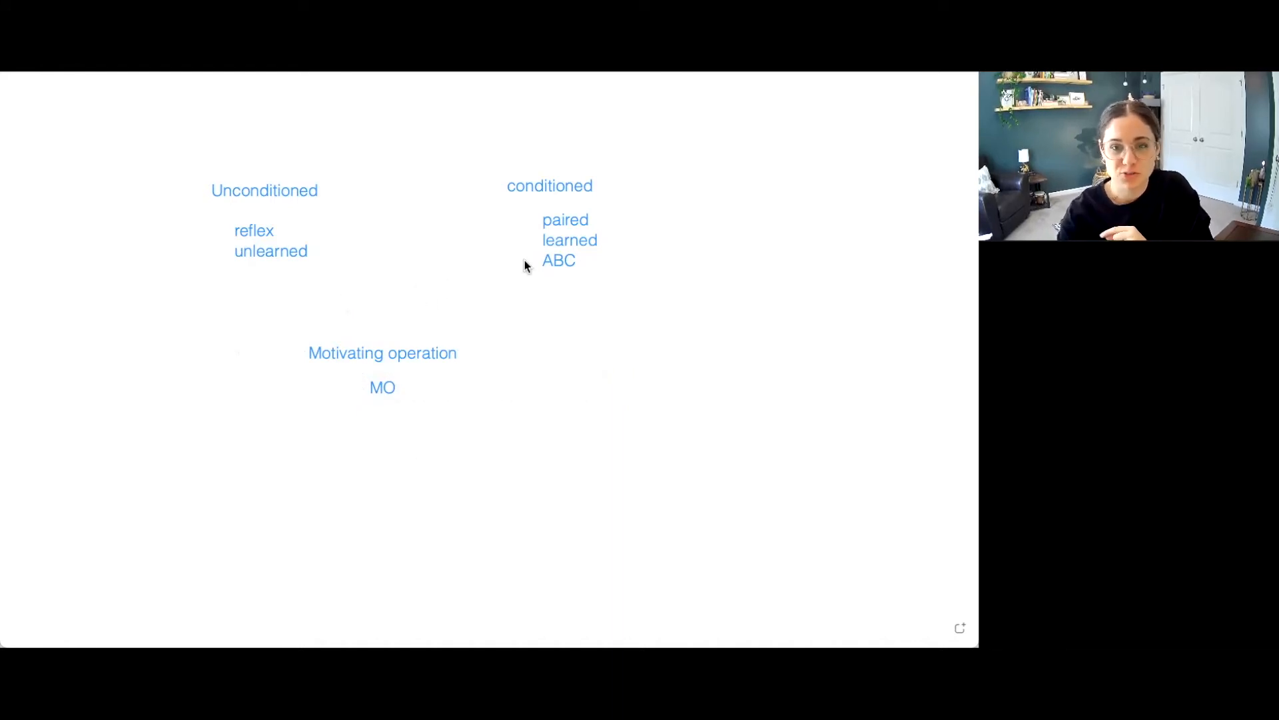
# Step: Add 'elicit' under the unconditioned notes and 'evoke' under the conditioned notes
pyautogui.write('cl')
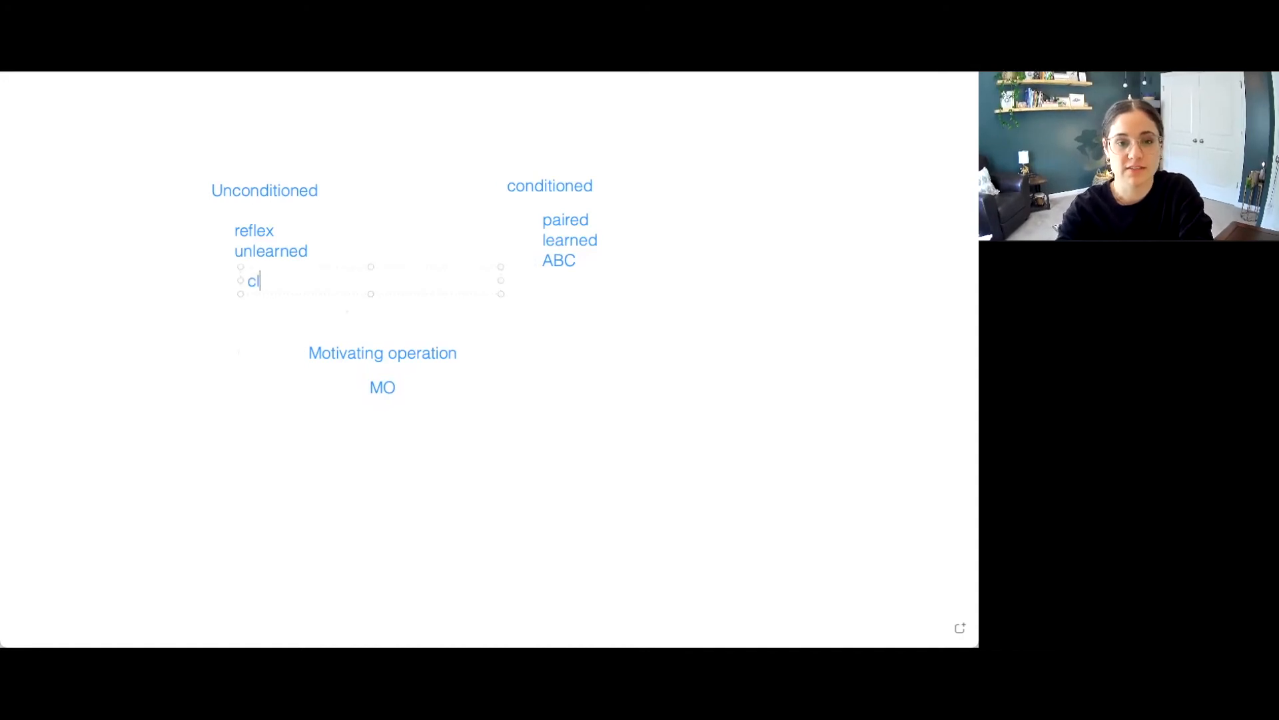
pyautogui.write('elicit')
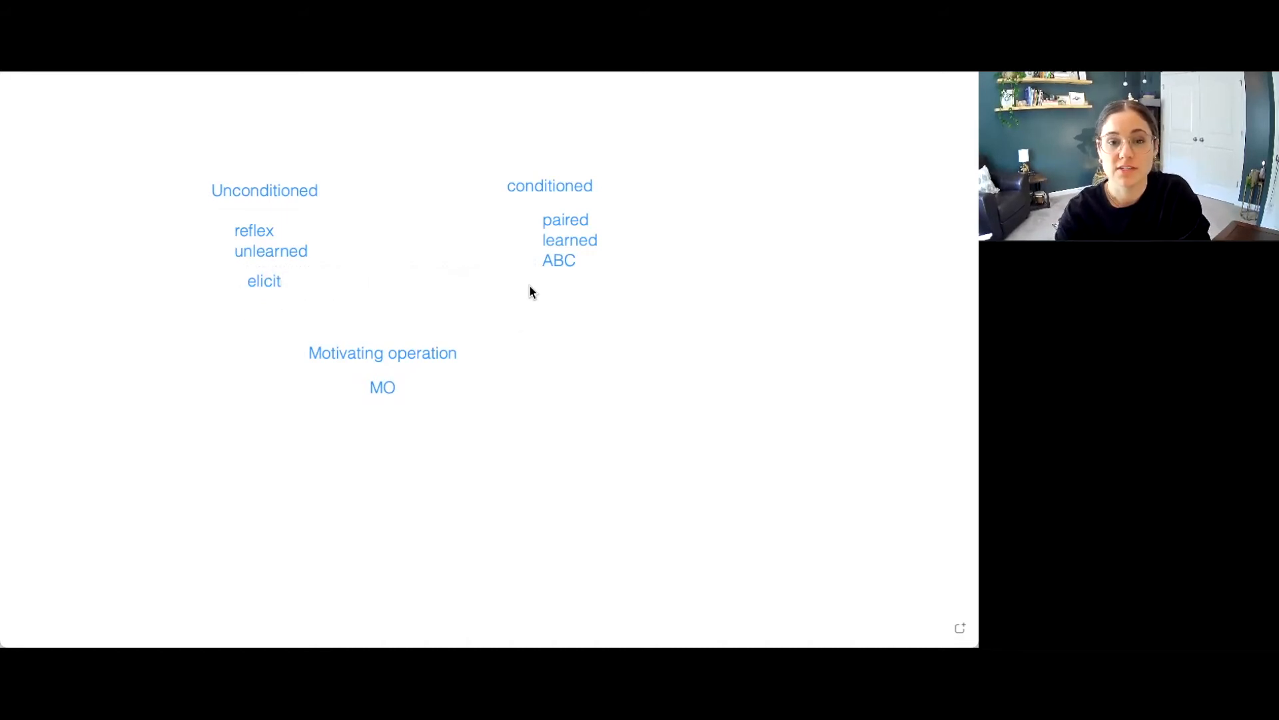
pyautogui.write('evok')
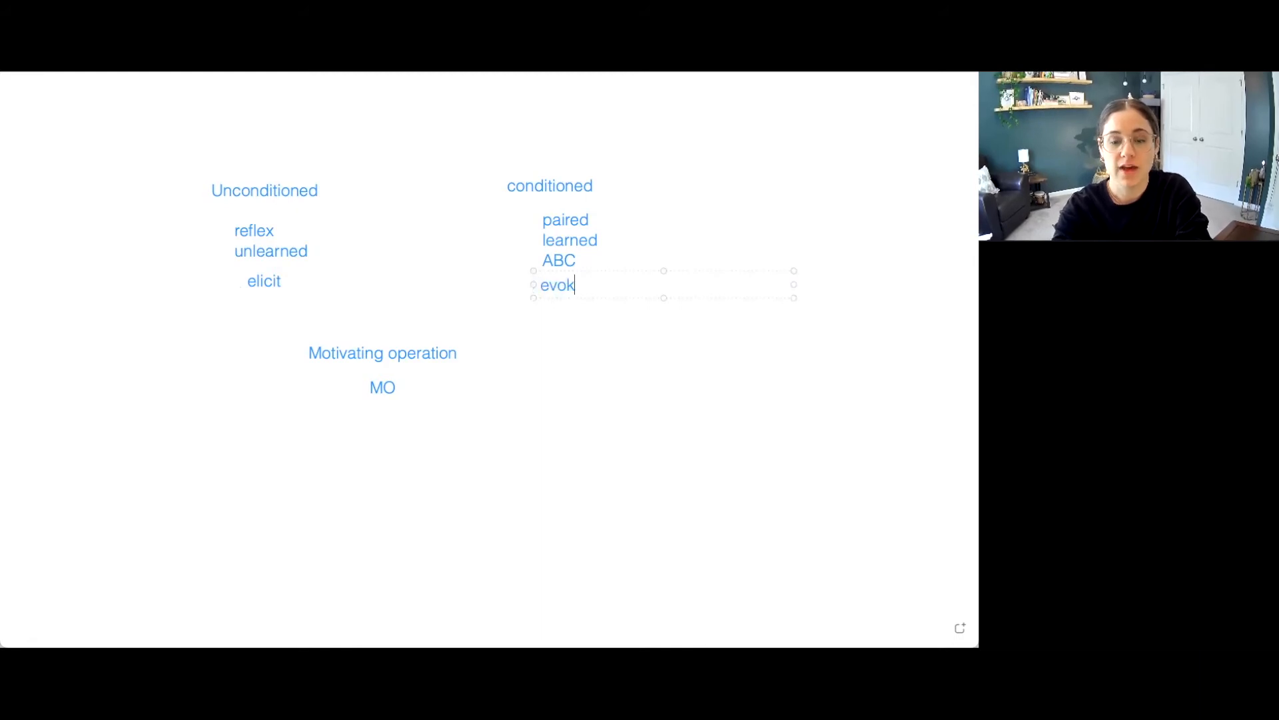
pyautogui.write('e')
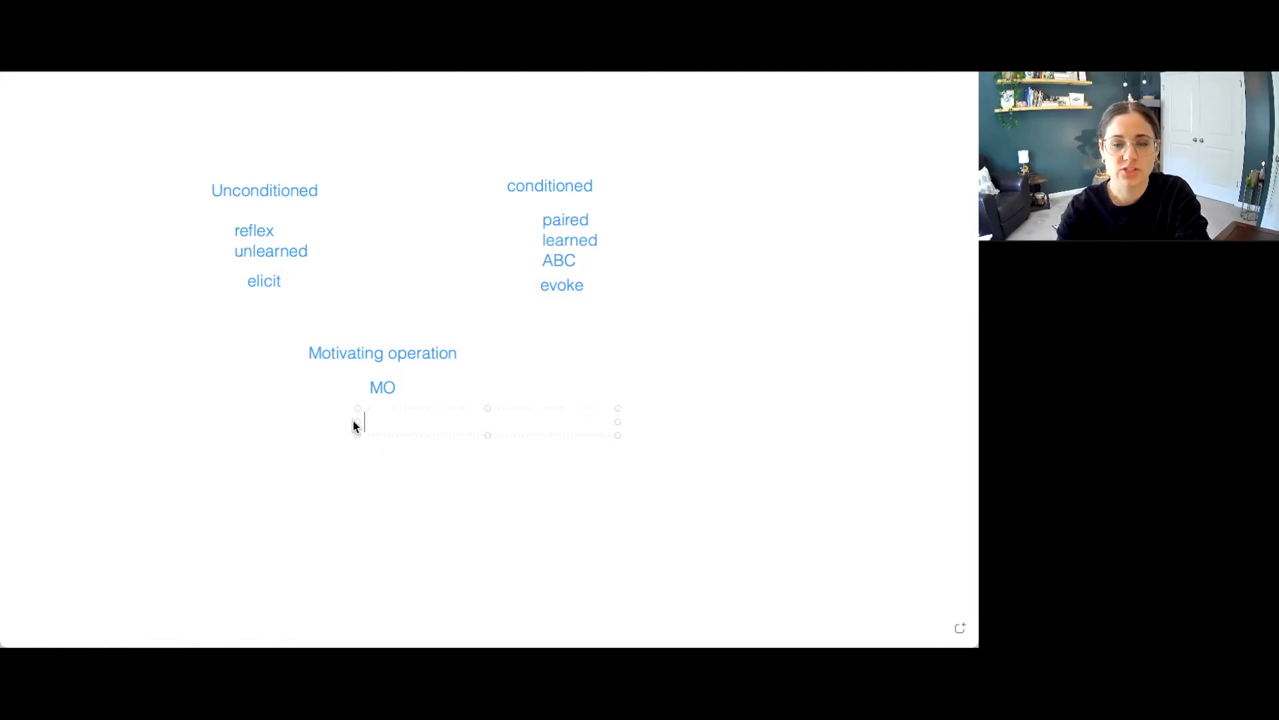
# Step: List MO examples 'hunger, thirst, anxiety' and 'pain, avoid' on two lines beneath MO
pyautogui.write('hunger')
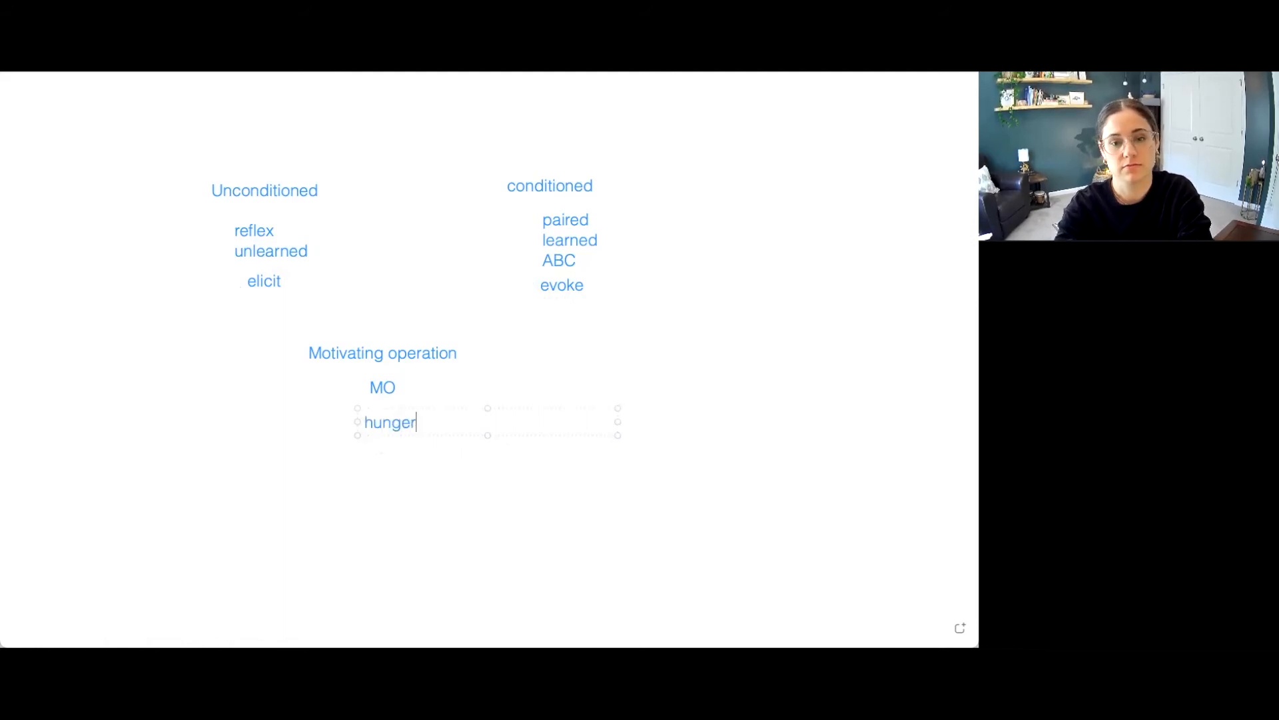
pyautogui.write(',')
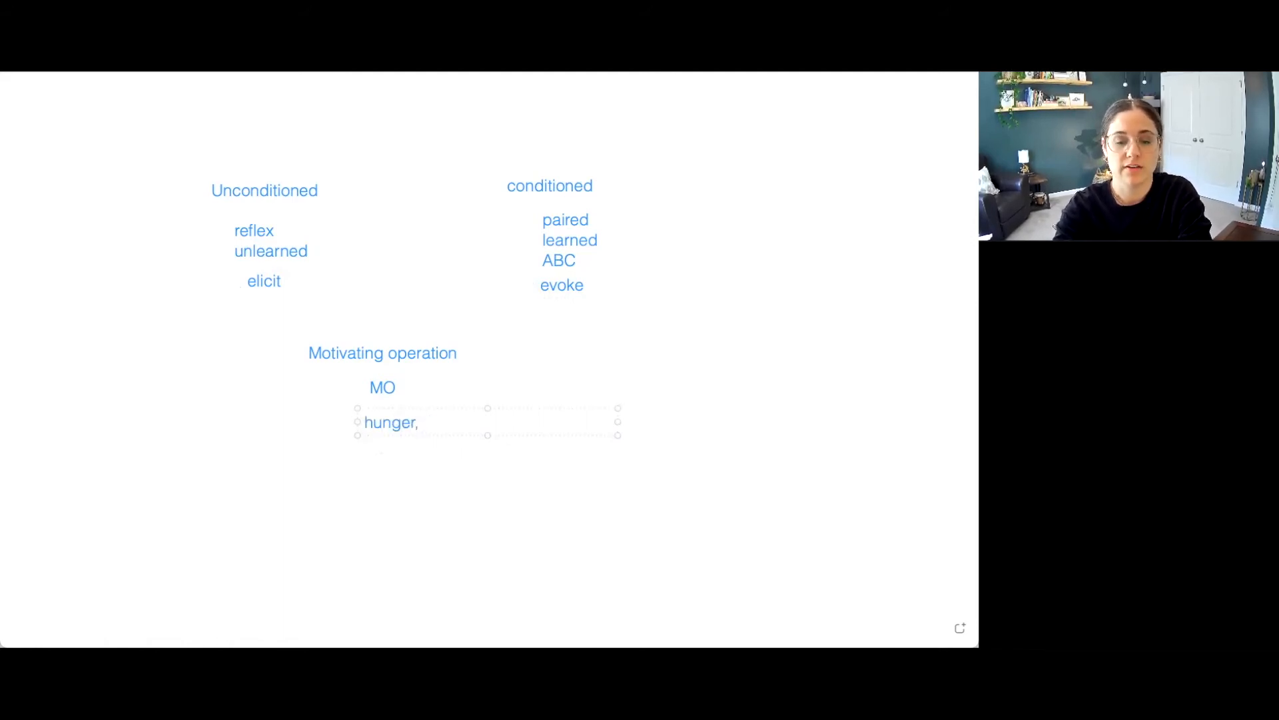
pyautogui.write('thirst')
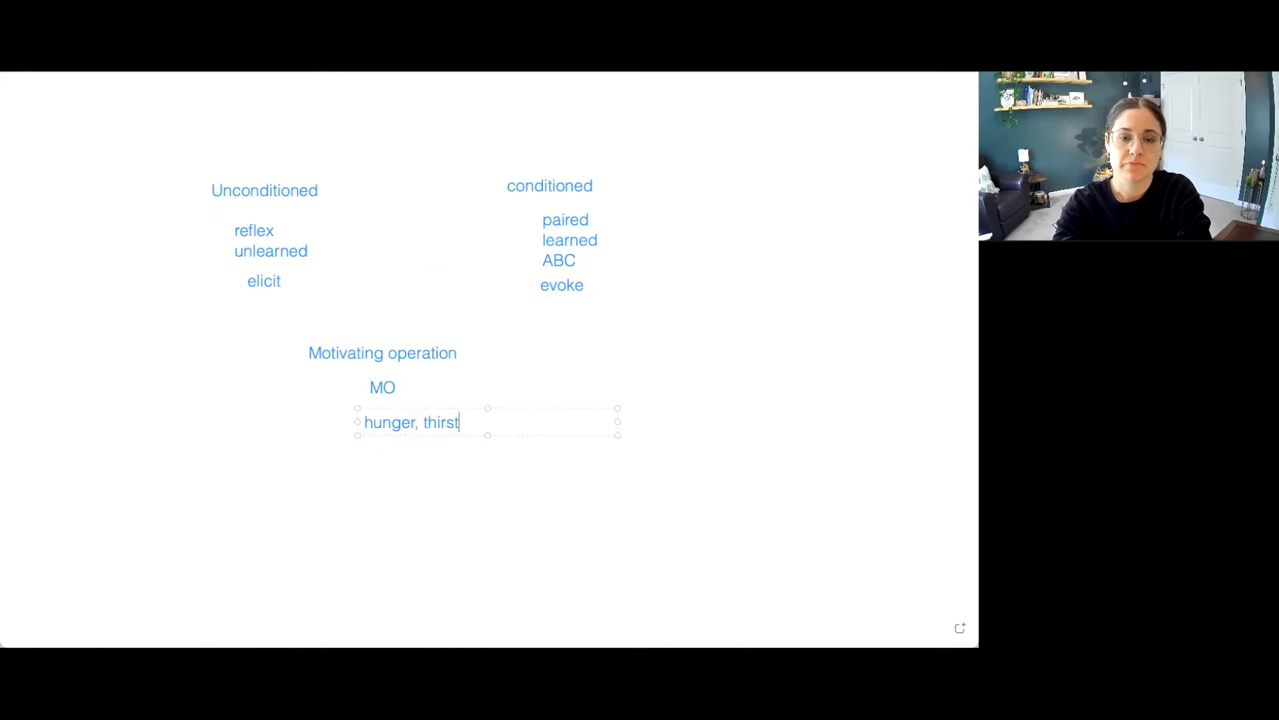
pyautogui.write(', anxiety')
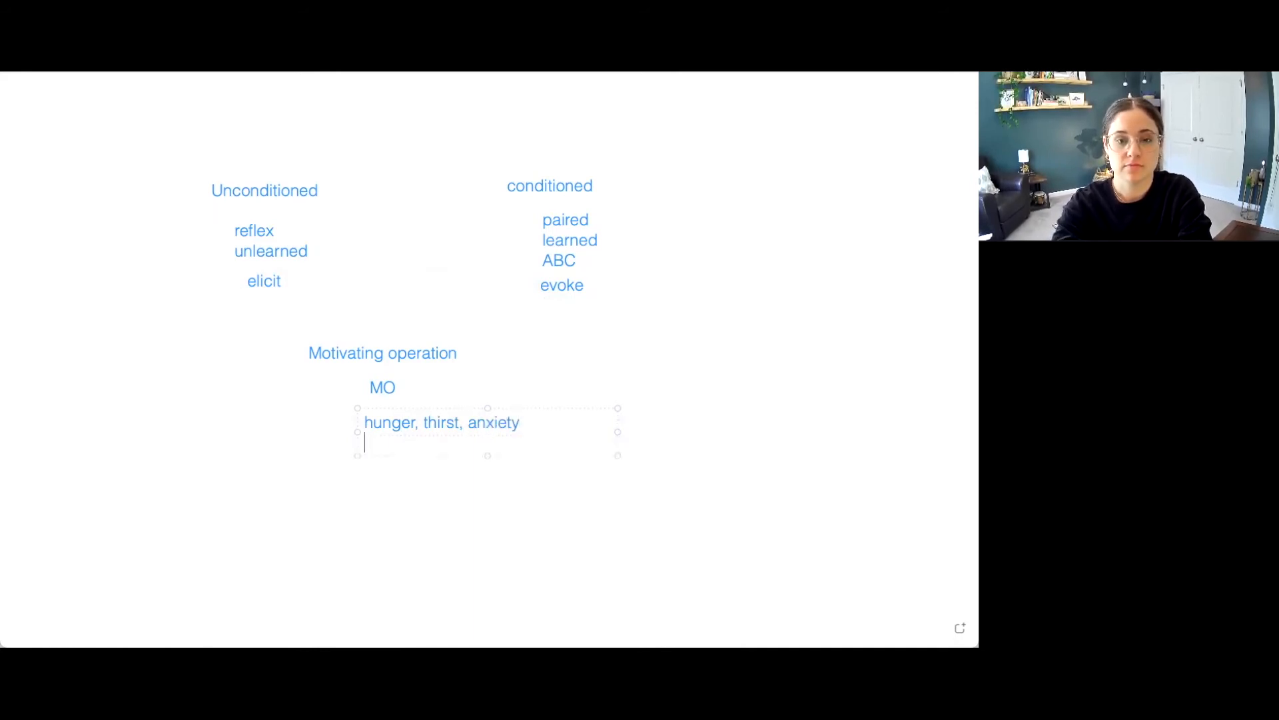
pyautogui.write('pai')
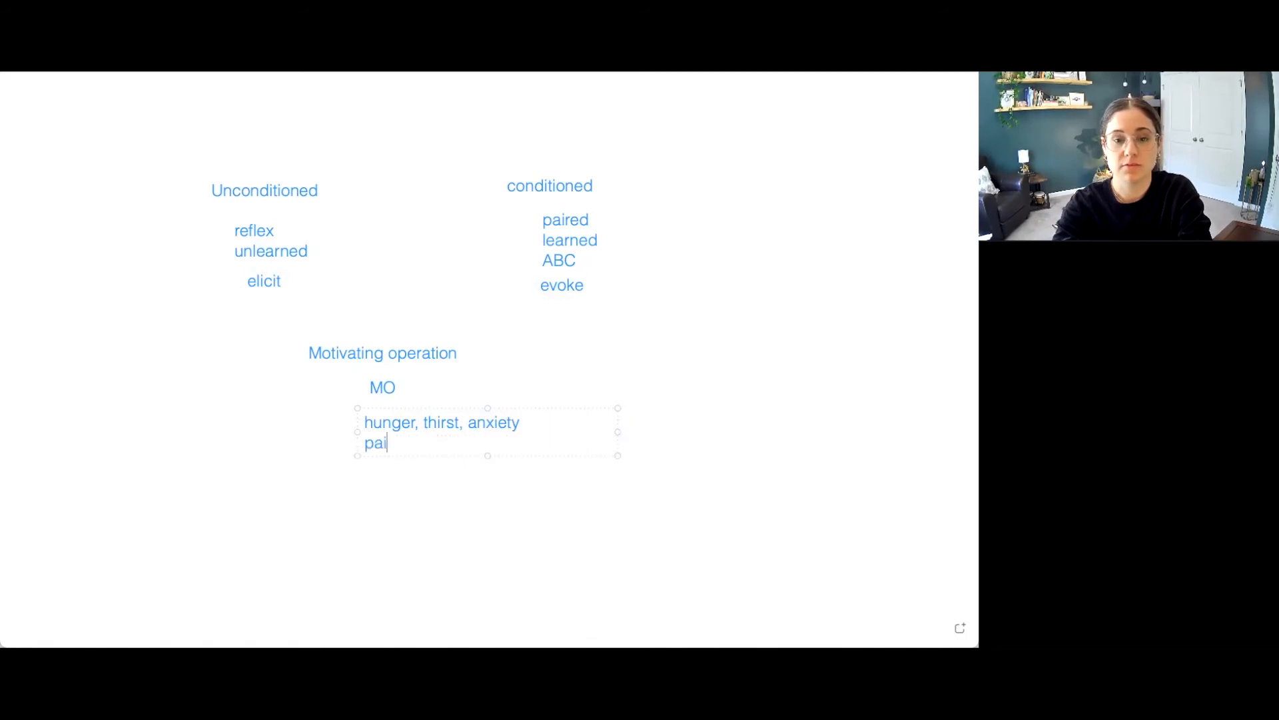
pyautogui.write('n, av')
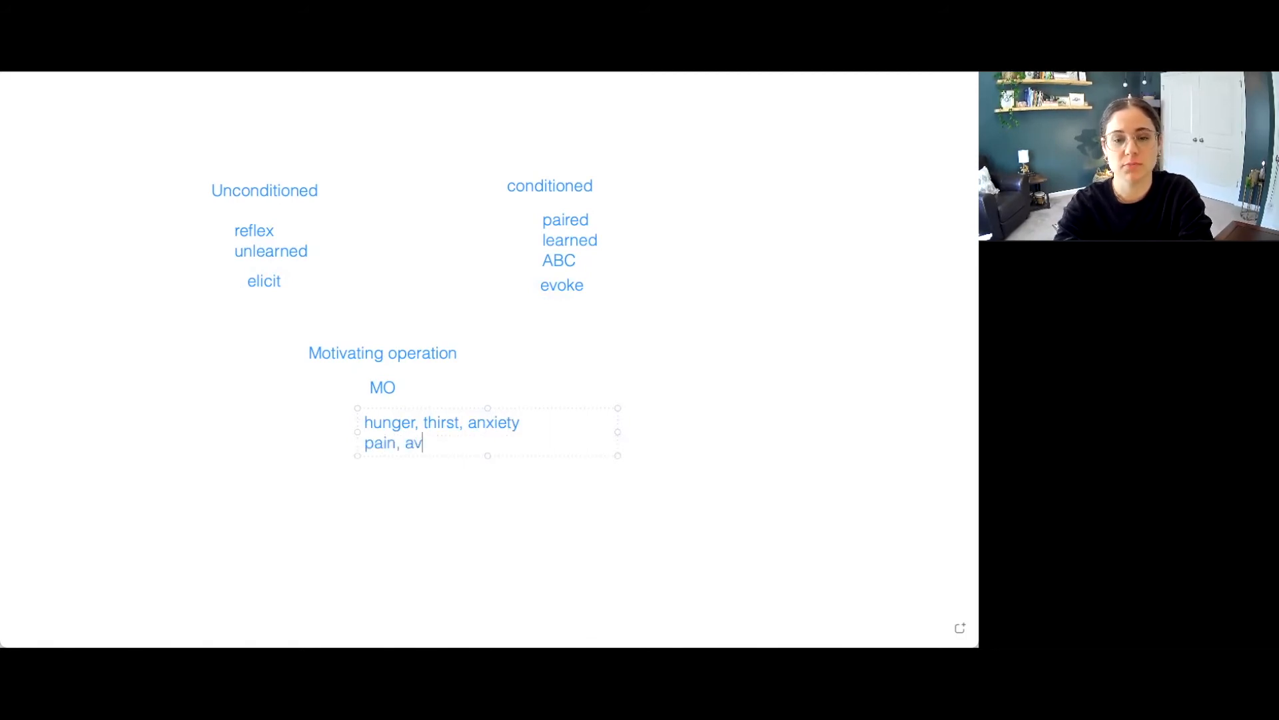
pyautogui.write('oid')
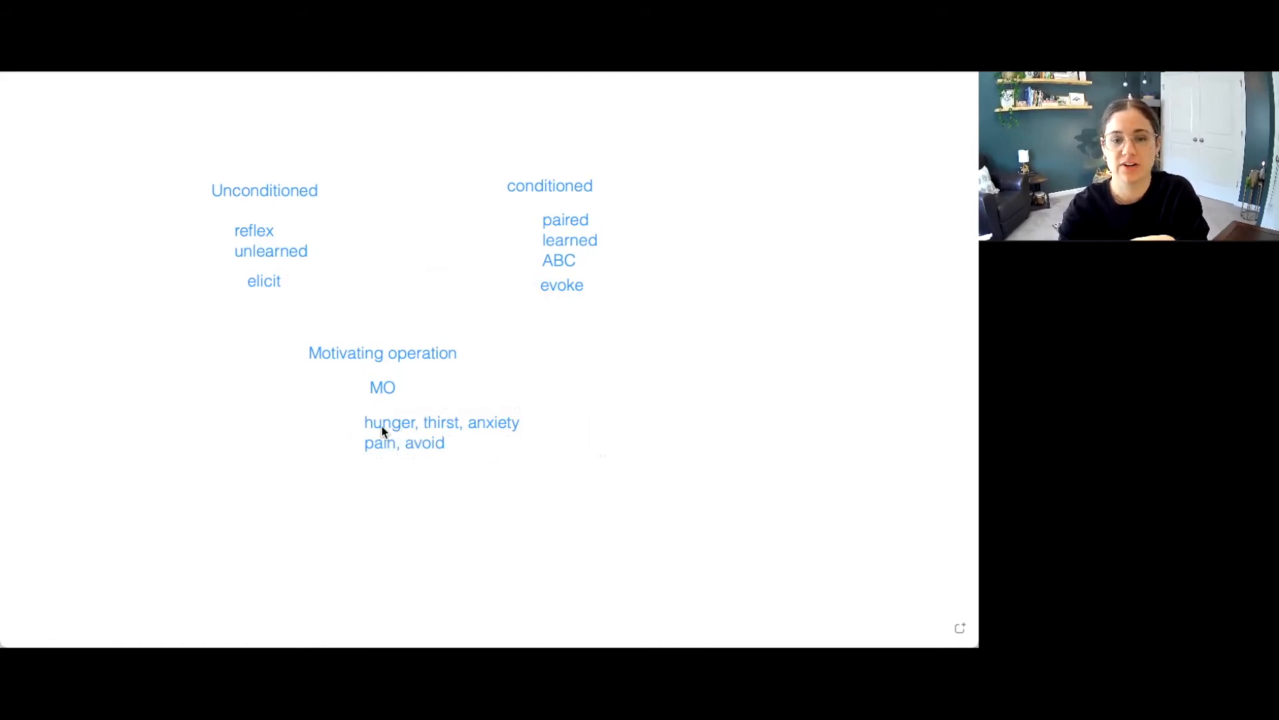
pyautogui.moveTo(323, 125)
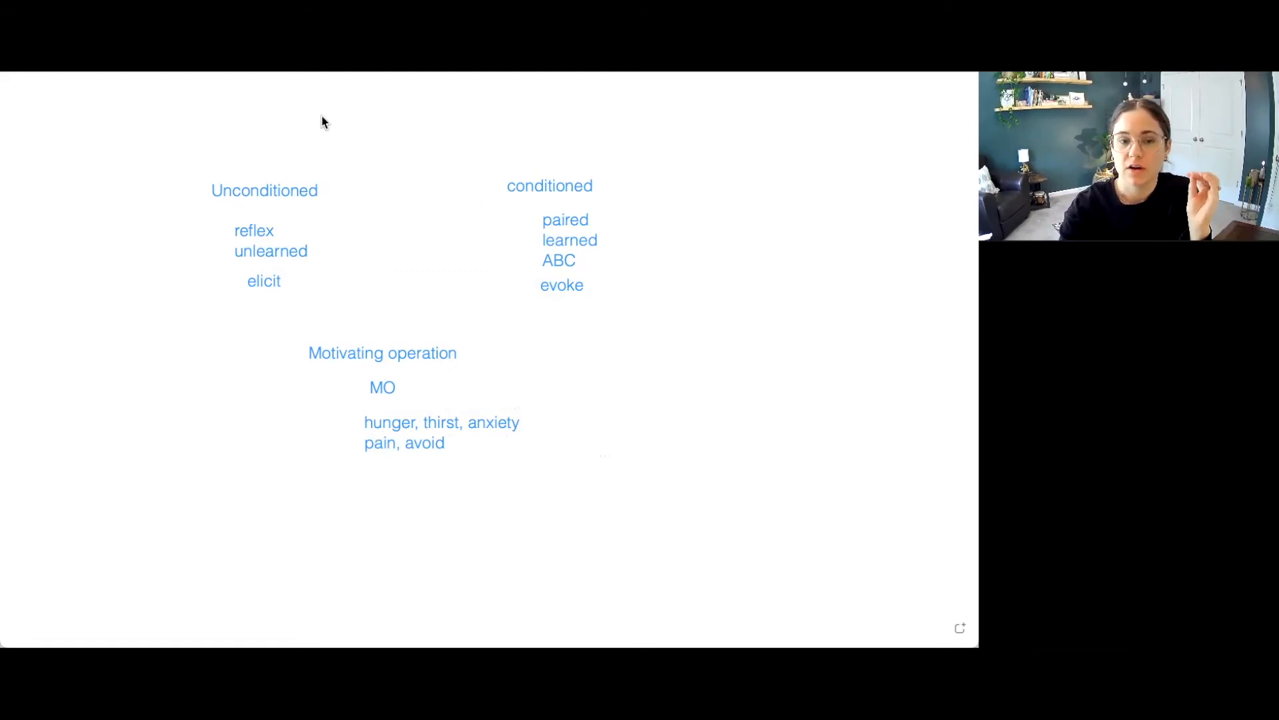
pyautogui.moveTo(288, 165)
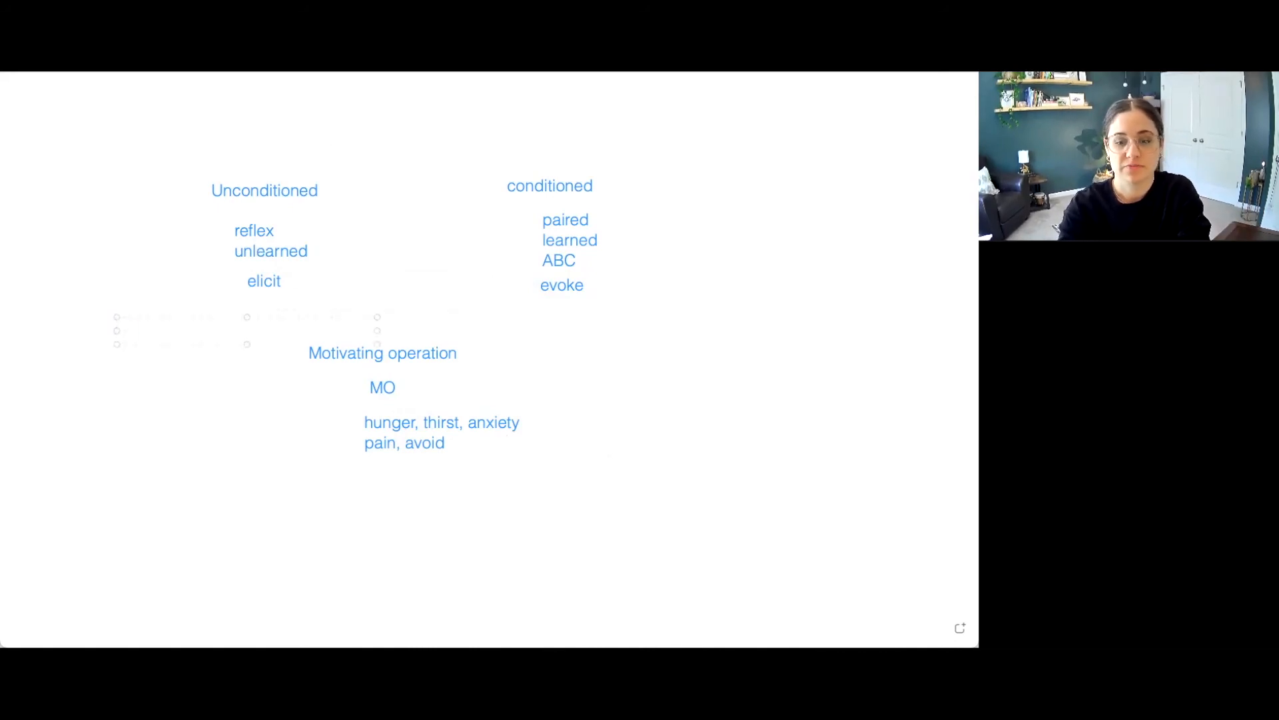
# Step: Label UMO and CMO, then draw red arrows sorting hunger etc. to UMO and avoid to CMO
pyautogui.write('UMO')
pyautogui.write('CMO')
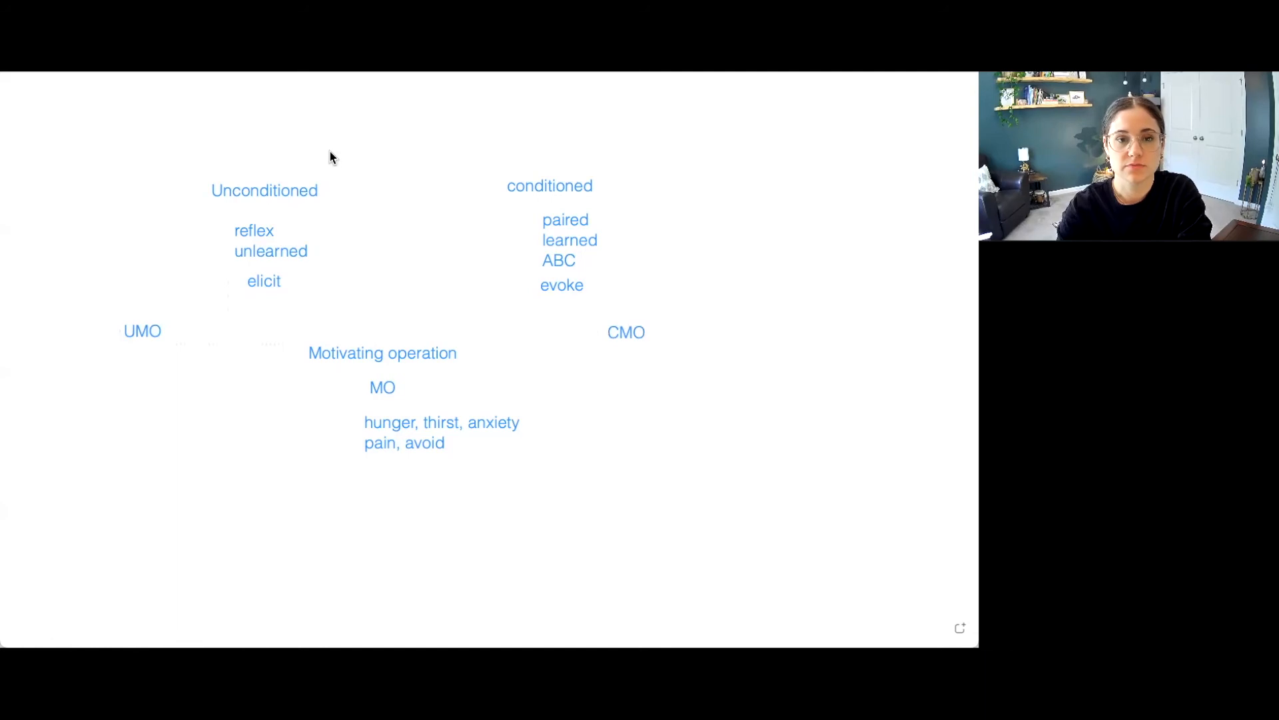
pyautogui.moveTo(497, 117)
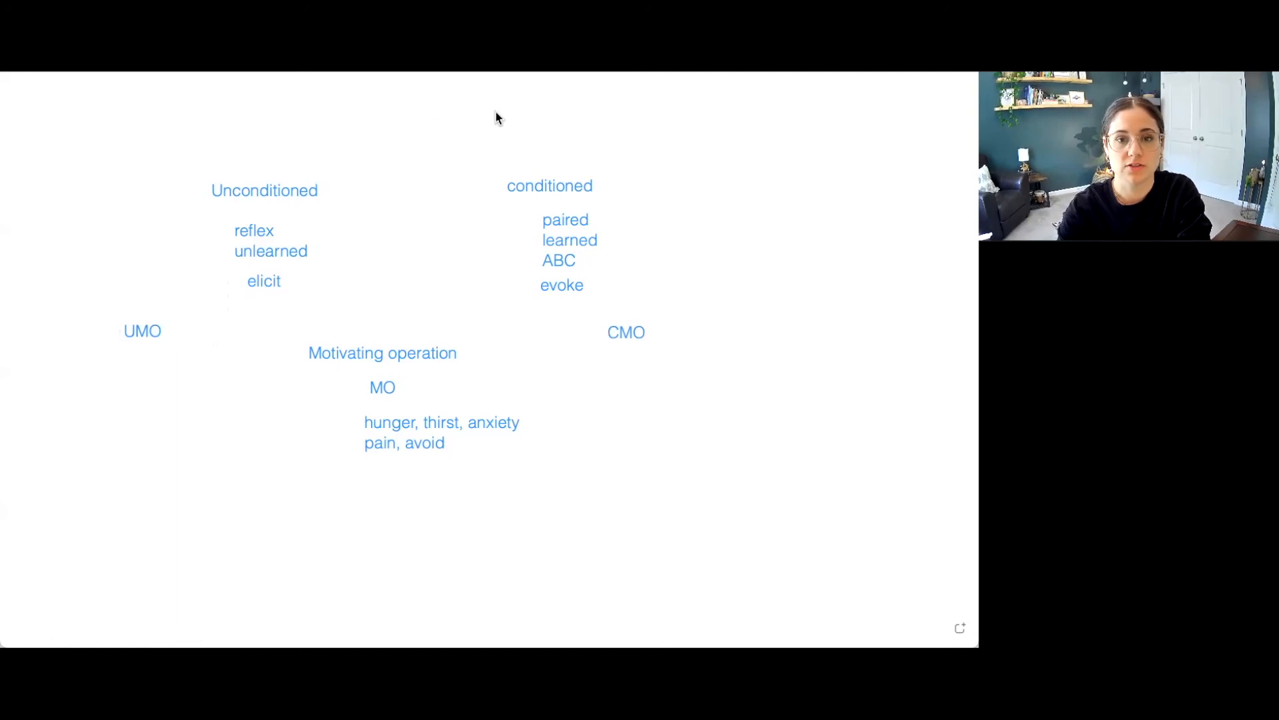
pyautogui.moveTo(358, 430)
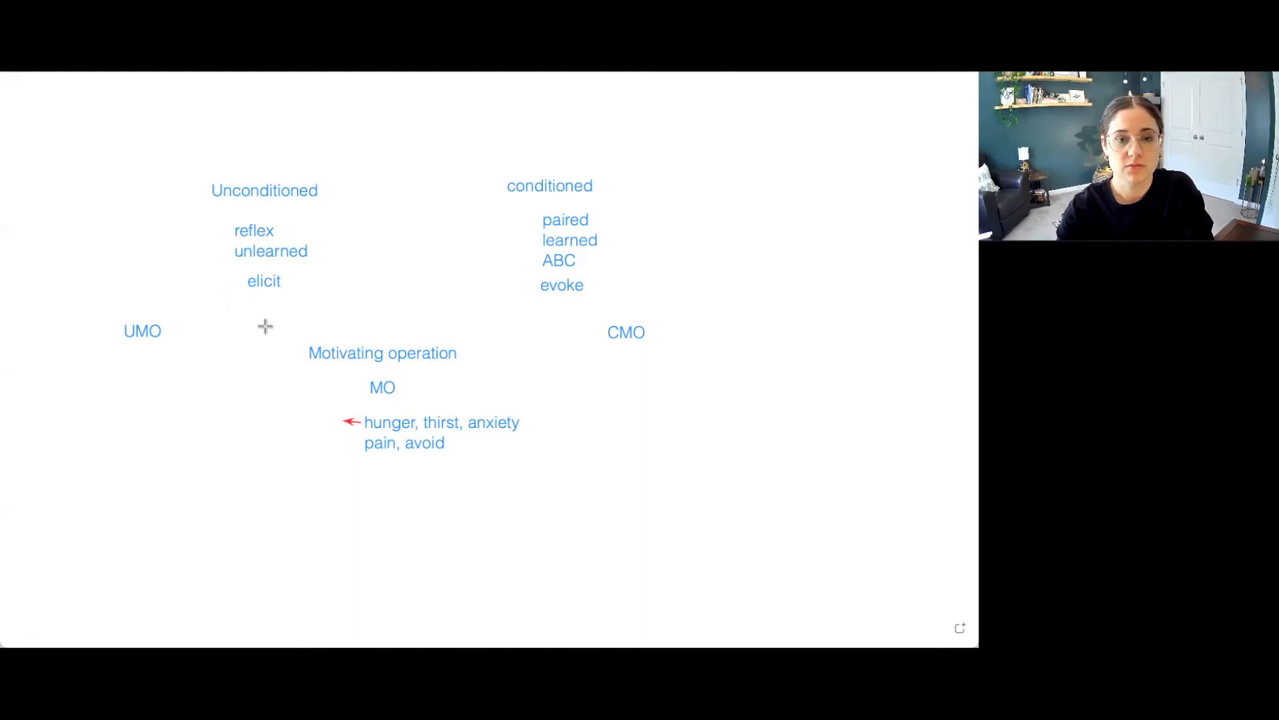
pyautogui.moveTo(260, 316); pyautogui.dragTo(361, 423)
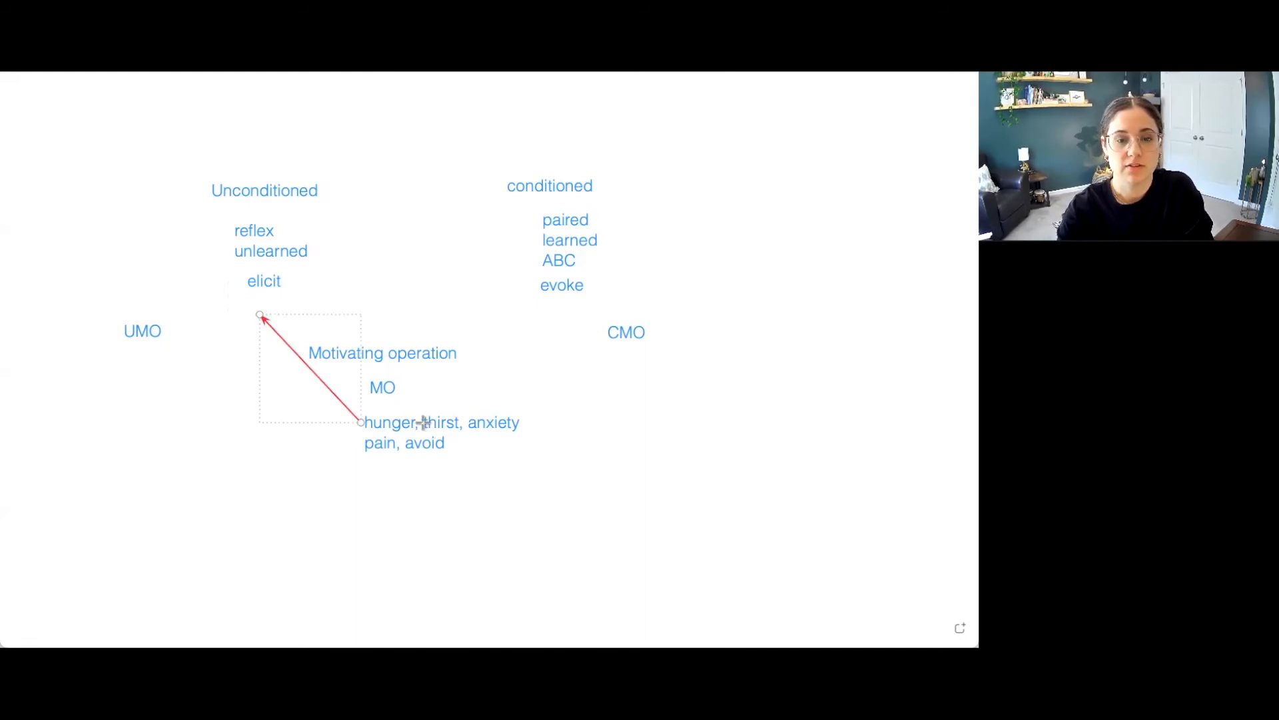
pyautogui.moveTo(485, 423); pyautogui.dragTo(265, 337)
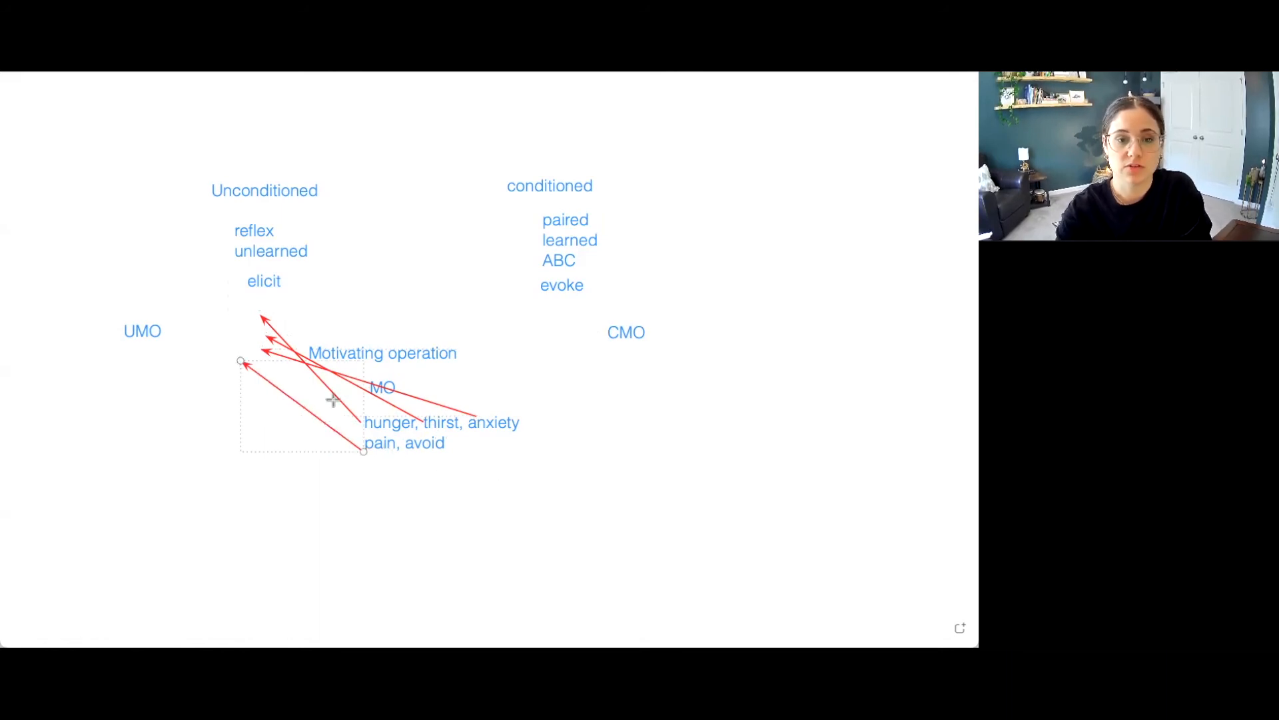
pyautogui.moveTo(448, 448)
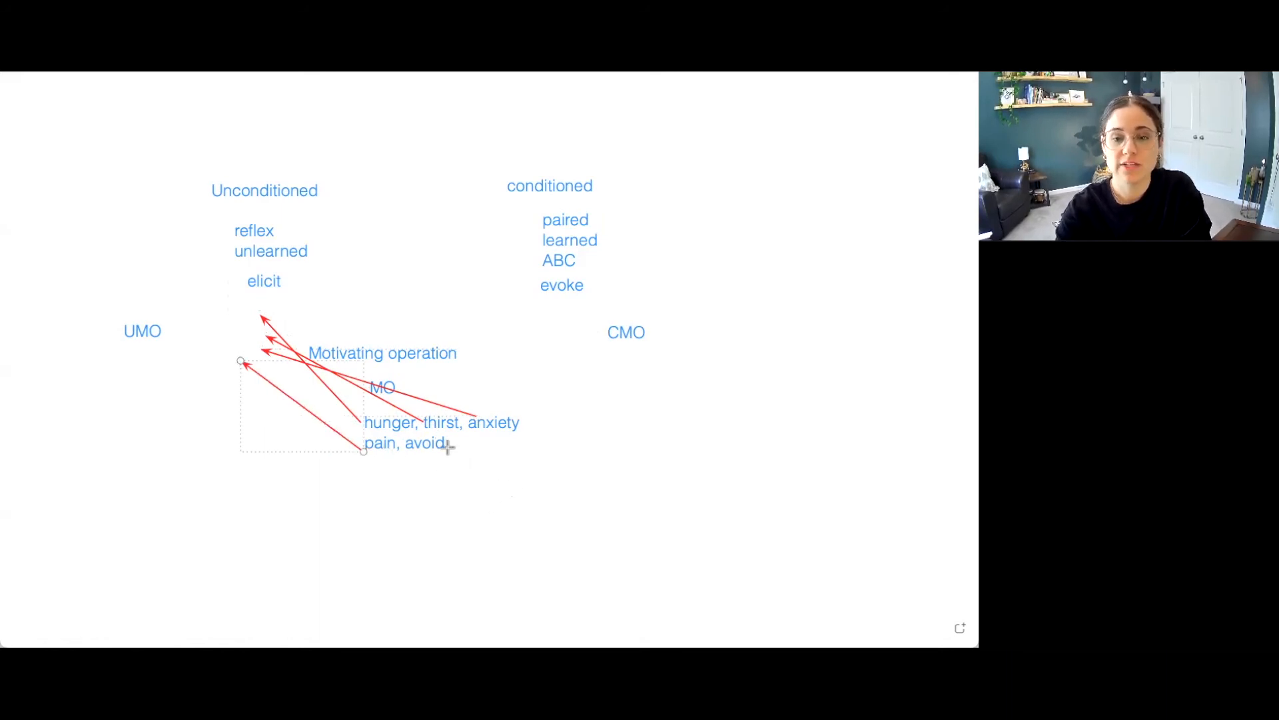
pyautogui.moveTo(448, 445); pyautogui.dragTo(508, 372)
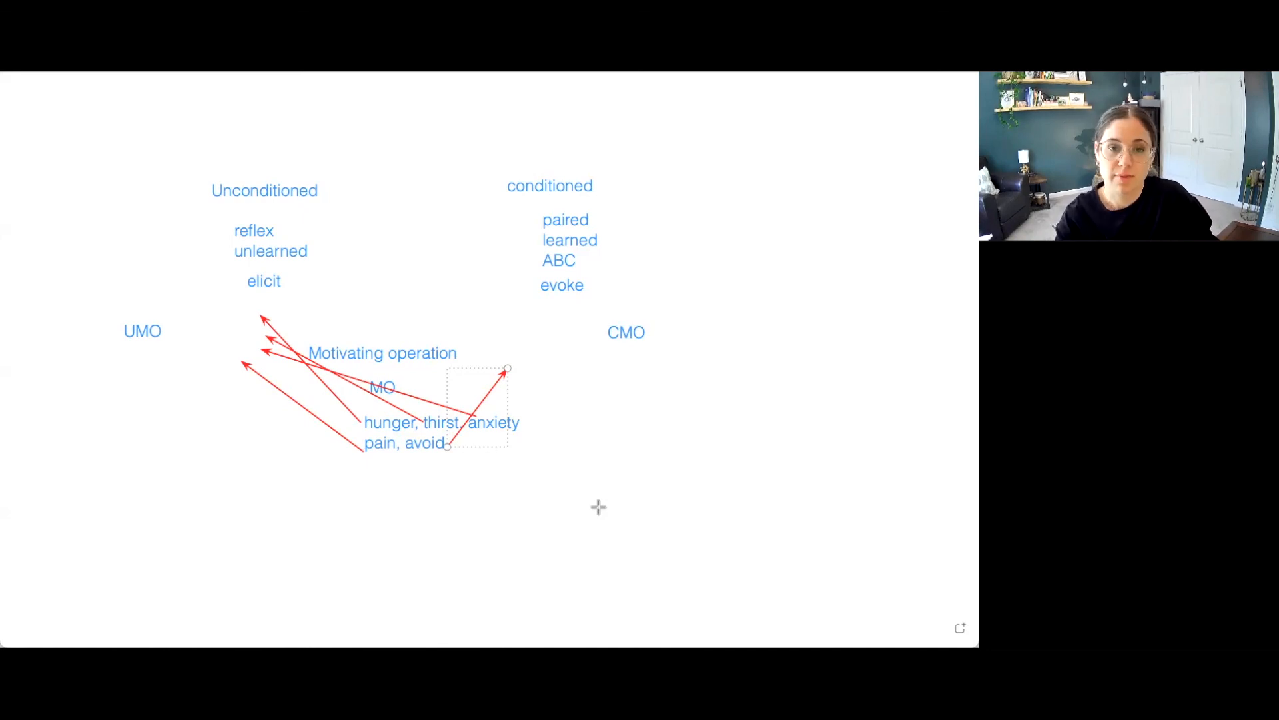
pyautogui.moveTo(629, 184)
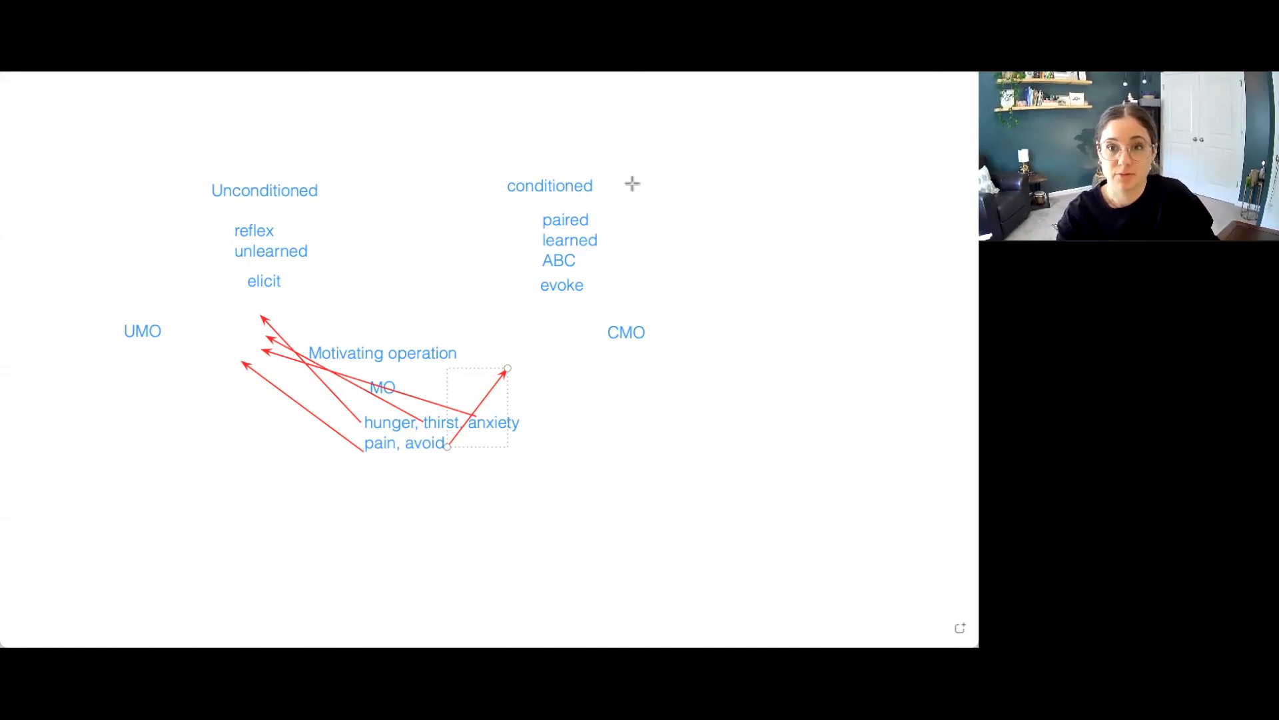